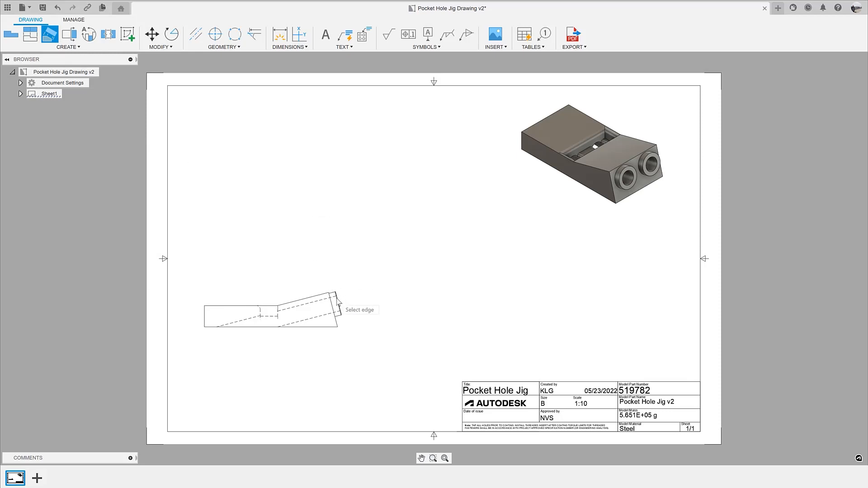
# - Switch to the Pocket Hole Jig v1 design tab showing the 3D model
pyautogui.click(334, 312)
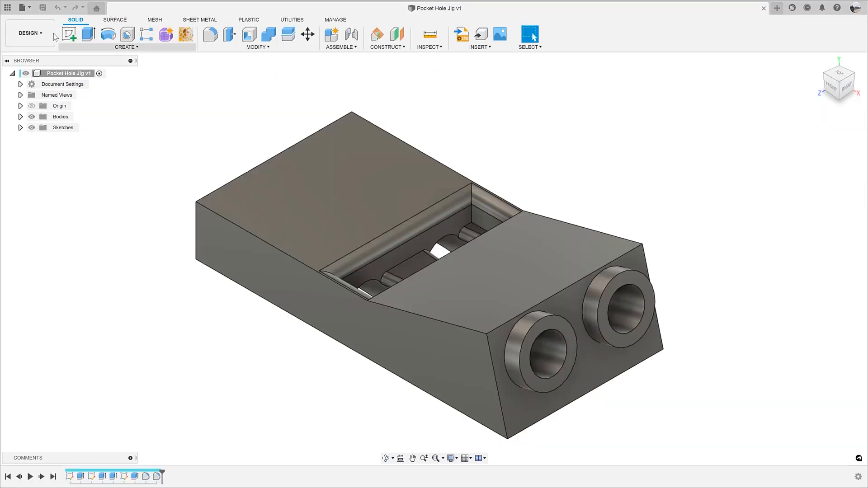
# - Return to the Pocket Hole Jig Drawing v2 sheet with its projected views
pyautogui.click(29, 33)
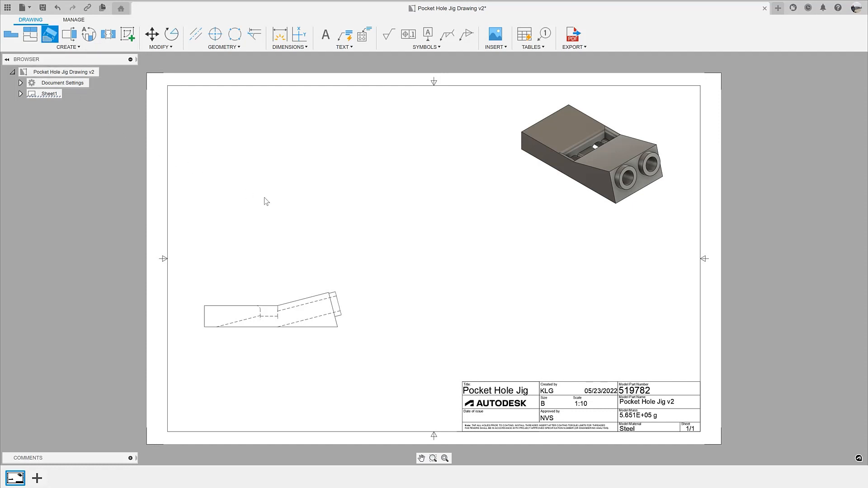
pyautogui.moveTo(337, 302)
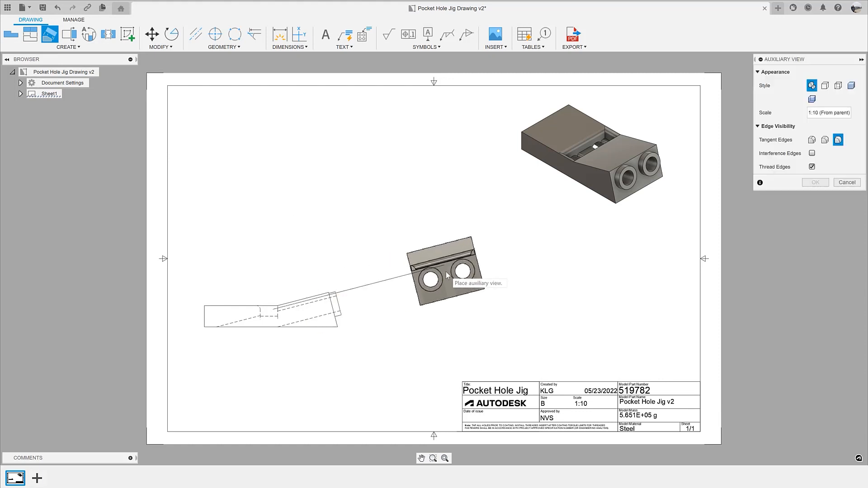
# - Place the auxiliary view of the angled face, showing both holes, near the sheet centre
pyautogui.click(443, 266)
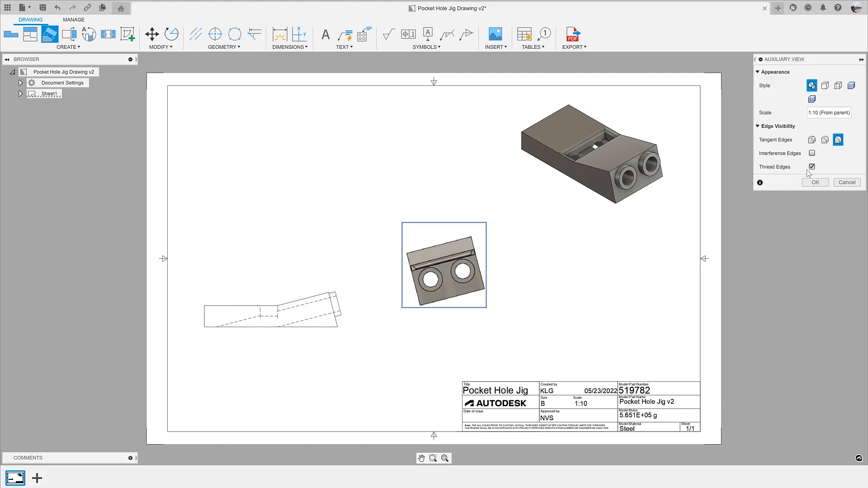